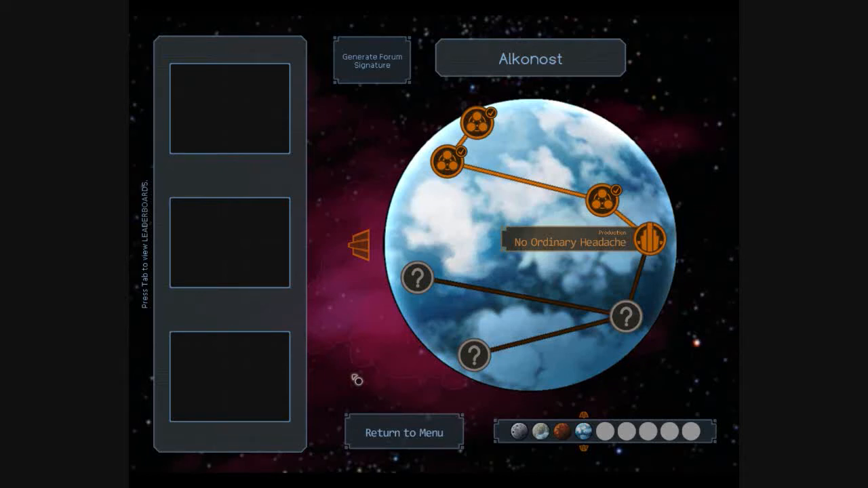
{"action": "mouse_move", "coordinate": [607, 280]}
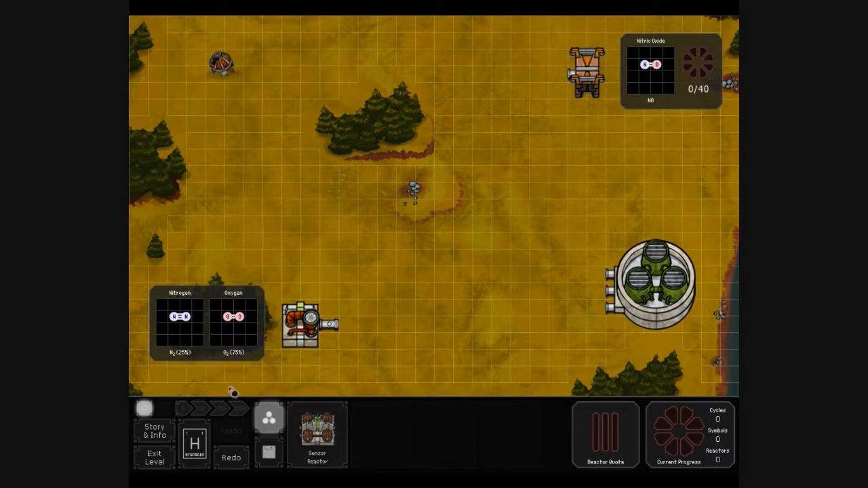
{"action": "mouse_move", "coordinate": [236, 364]}
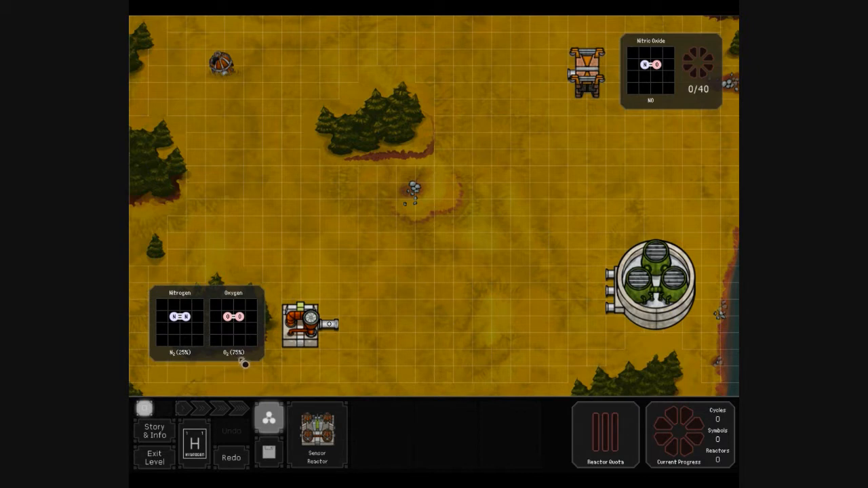
{"action": "mouse_move", "coordinate": [196, 360]}
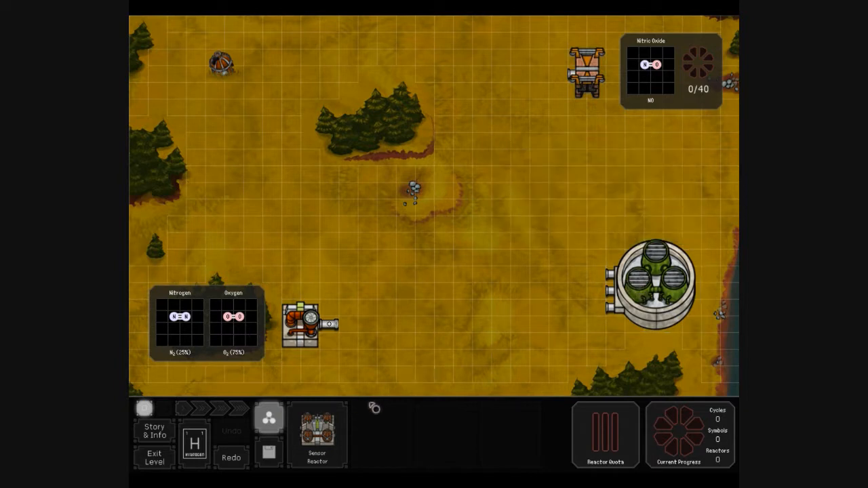
Place a sensor reactor beside the nitrogen/oxygen input and check its reactor options.
{"action": "left_click", "coordinate": [377, 329]}
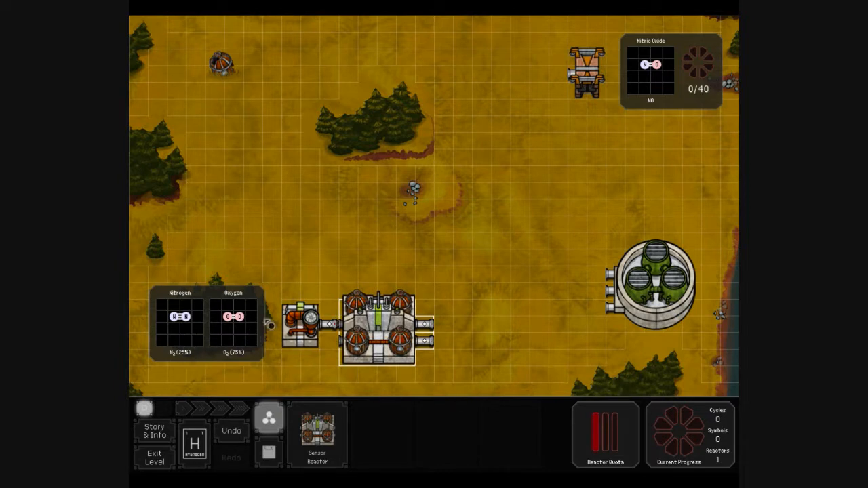
{"action": "right_click", "coordinate": [379, 326]}
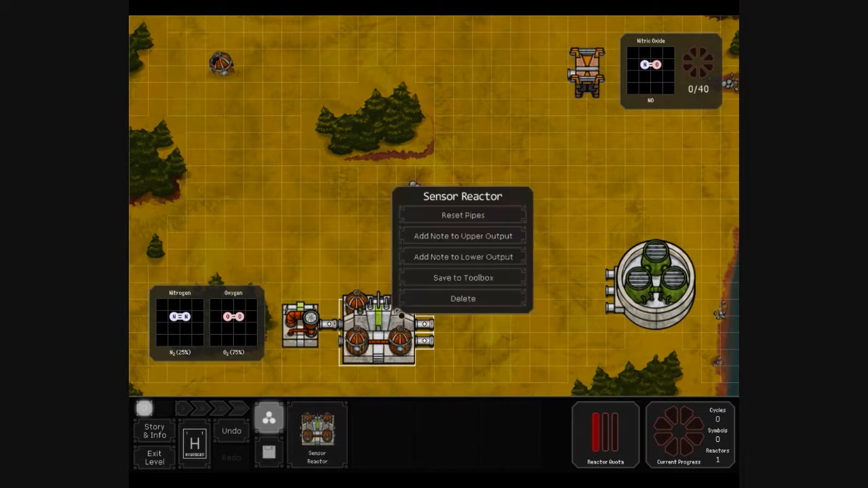
{"action": "left_click", "coordinate": [463, 236]}
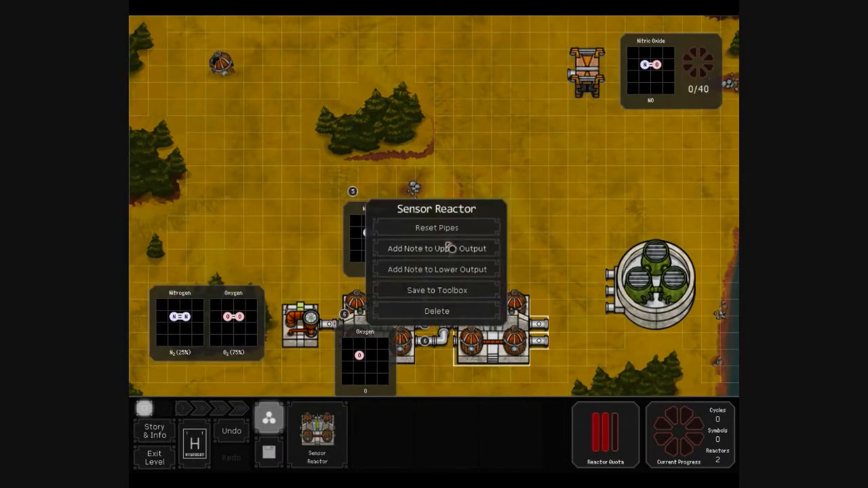
{"action": "left_click", "coordinate": [436, 248]}
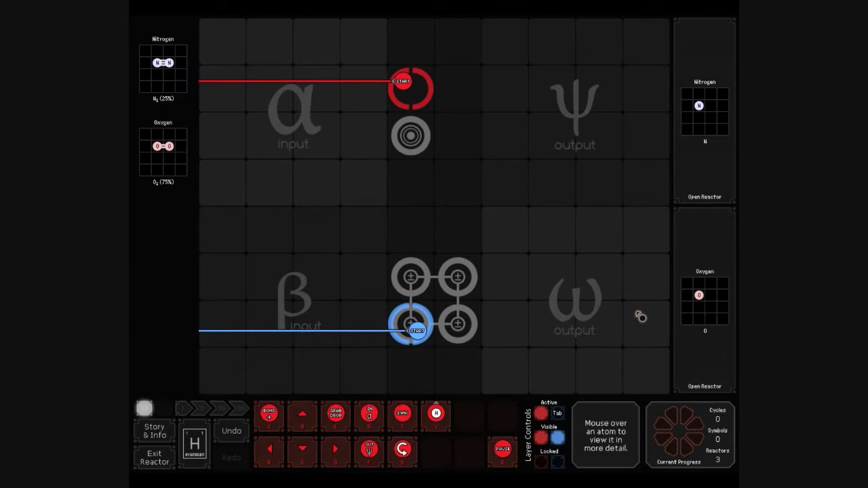
{"action": "mouse_move", "coordinate": [618, 313]}
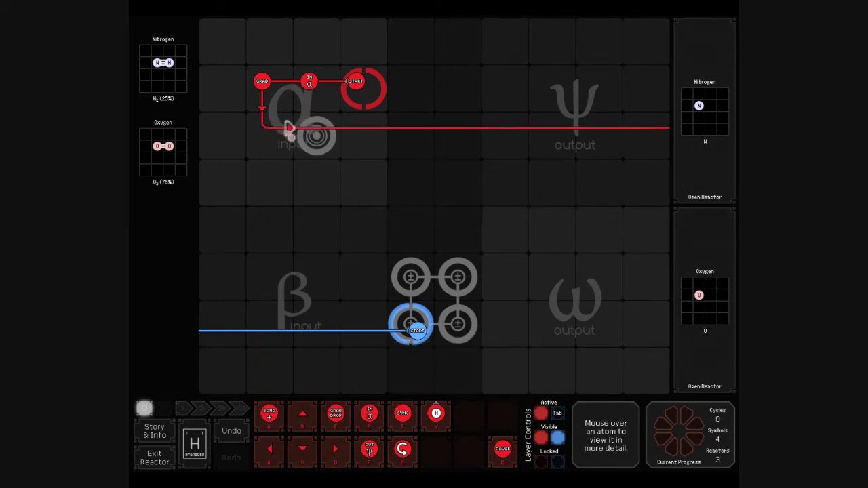
Add the first command onto the red waldo's path leaving the alpha input.
{"action": "left_click", "coordinate": [284, 125]}
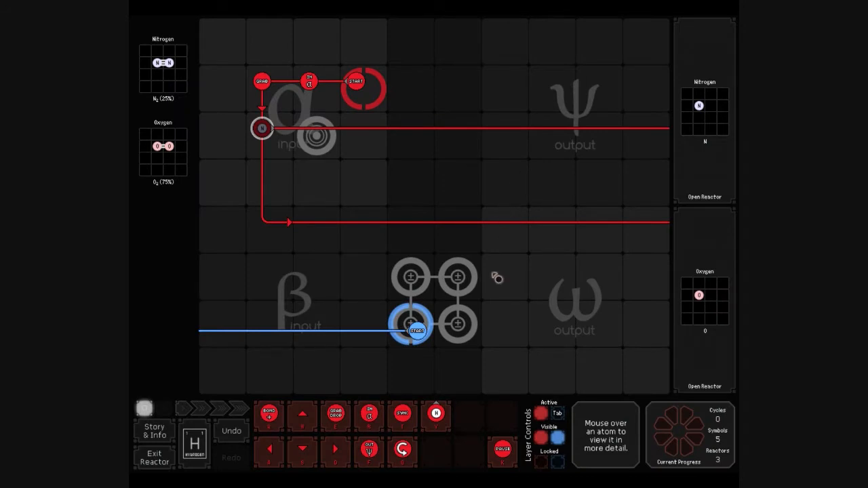
{"action": "mouse_move", "coordinate": [553, 135]}
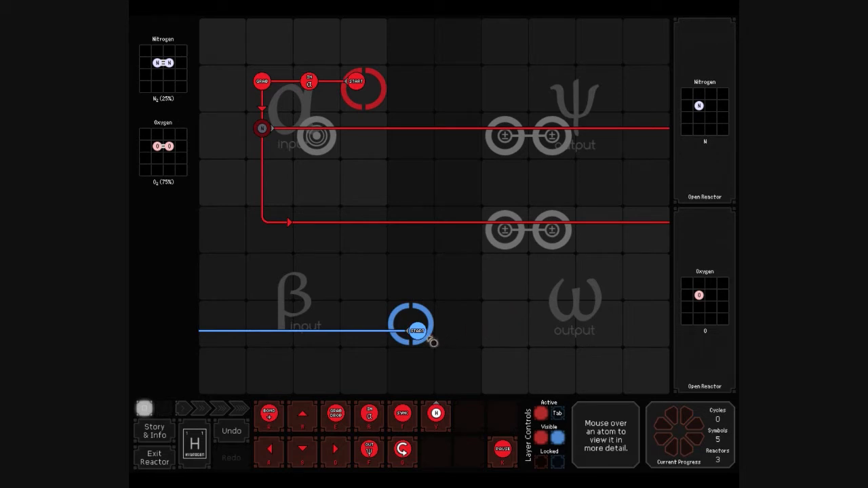
{"action": "mouse_move", "coordinate": [396, 252]}
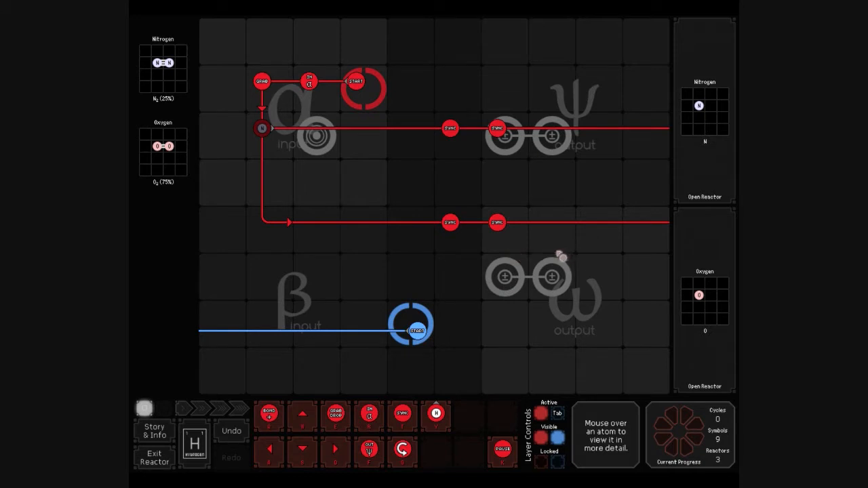
{"action": "mouse_move", "coordinate": [545, 261]}
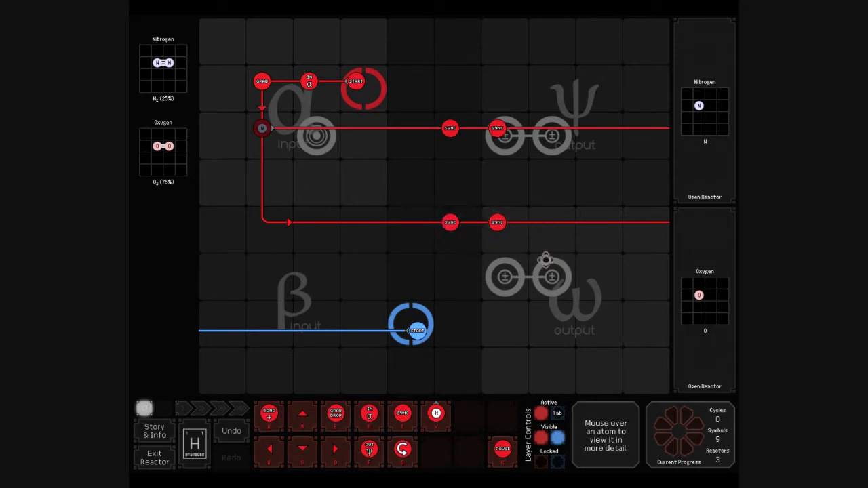
{"action": "mouse_move", "coordinate": [528, 249]}
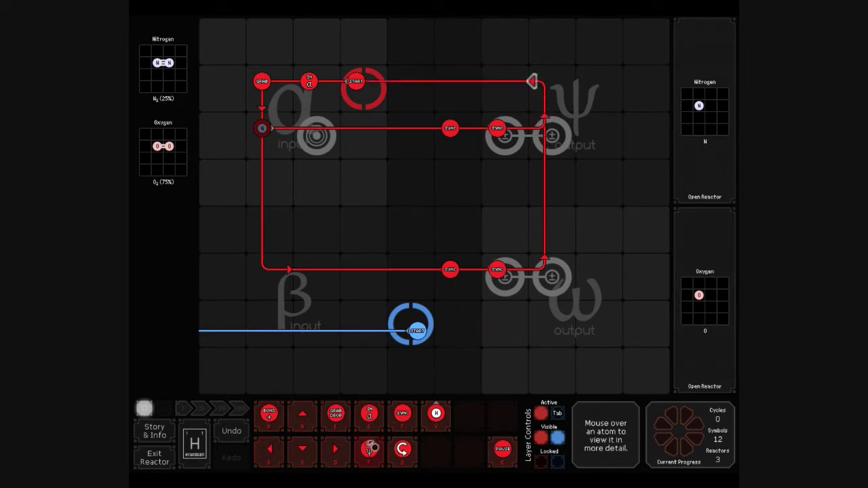
Add a command on the right side of the red loop between the two output zones.
{"action": "right_click", "coordinate": [545, 270]}
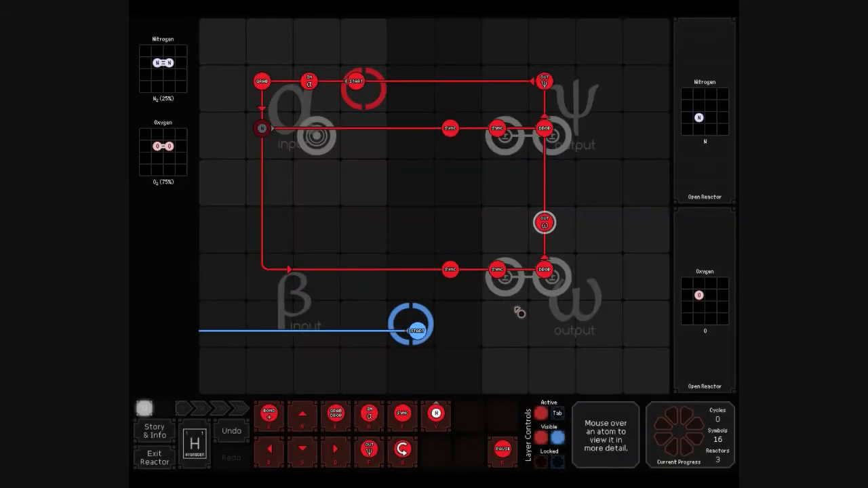
{"action": "mouse_move", "coordinate": [527, 309]}
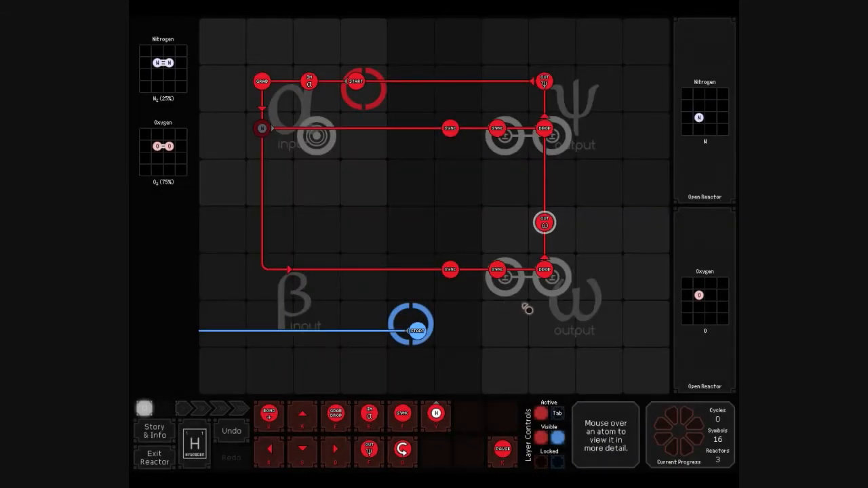
{"action": "mouse_move", "coordinate": [532, 318]}
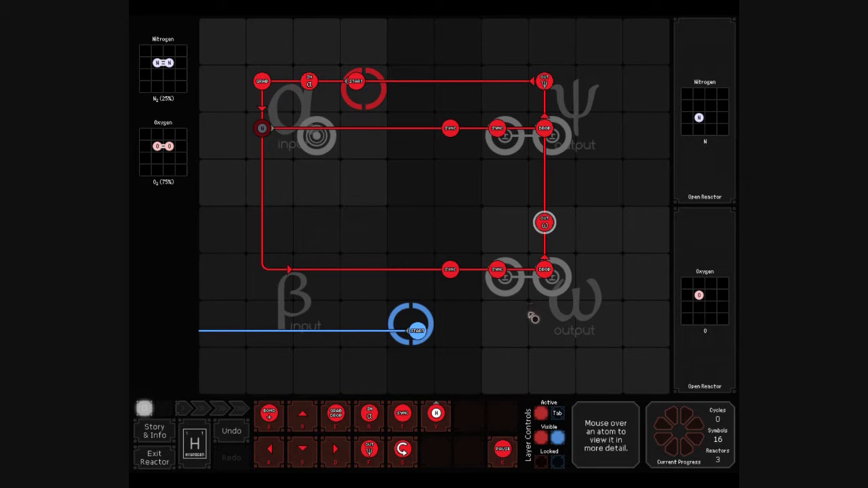
{"action": "mouse_move", "coordinate": [440, 331]}
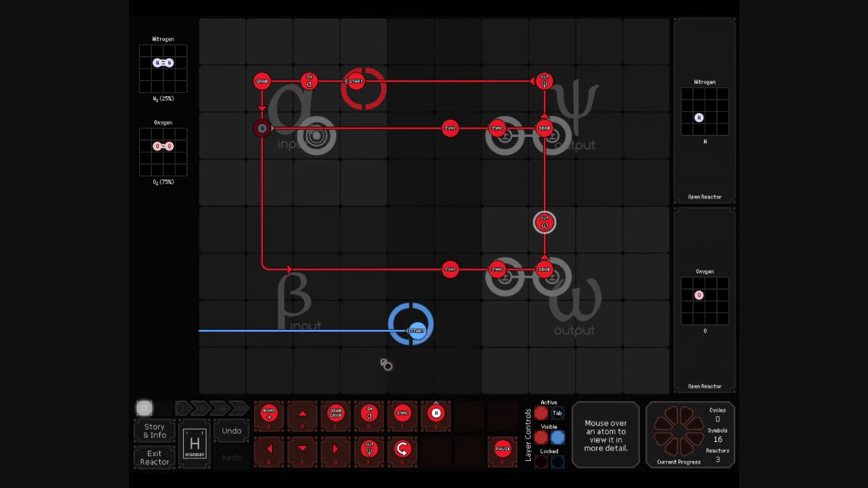
{"action": "mouse_move", "coordinate": [299, 364]}
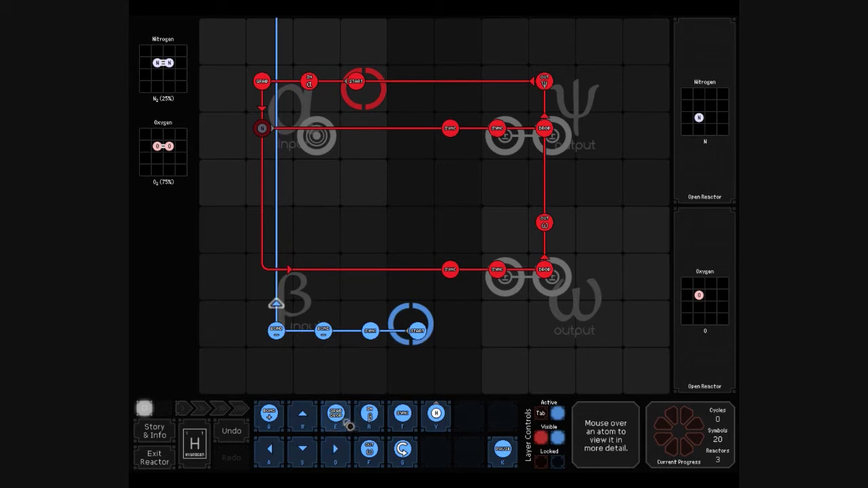
Place commands on the blue waldo's loop near the beta input.
{"action": "right_click", "coordinate": [276, 291]}
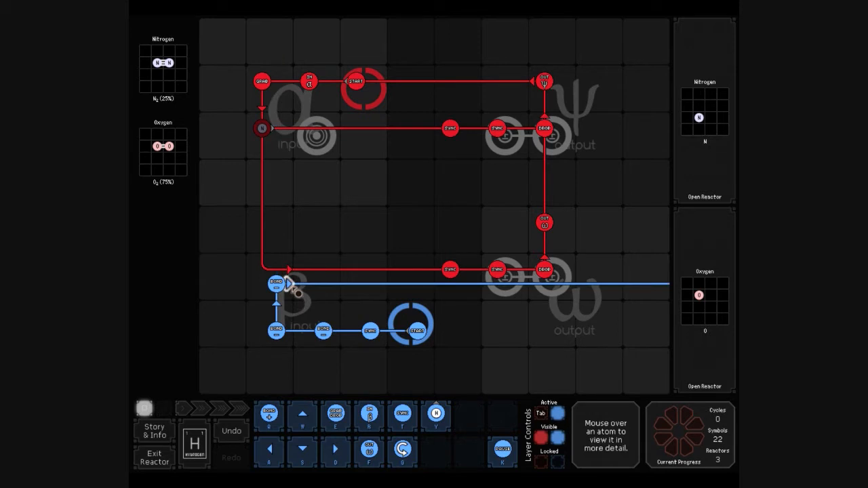
{"action": "mouse_move", "coordinate": [423, 317]}
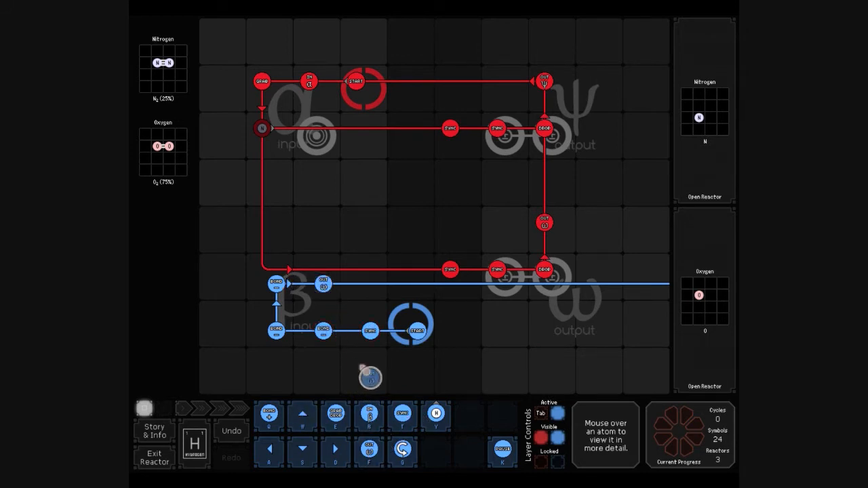
{"action": "right_click", "coordinate": [323, 284]}
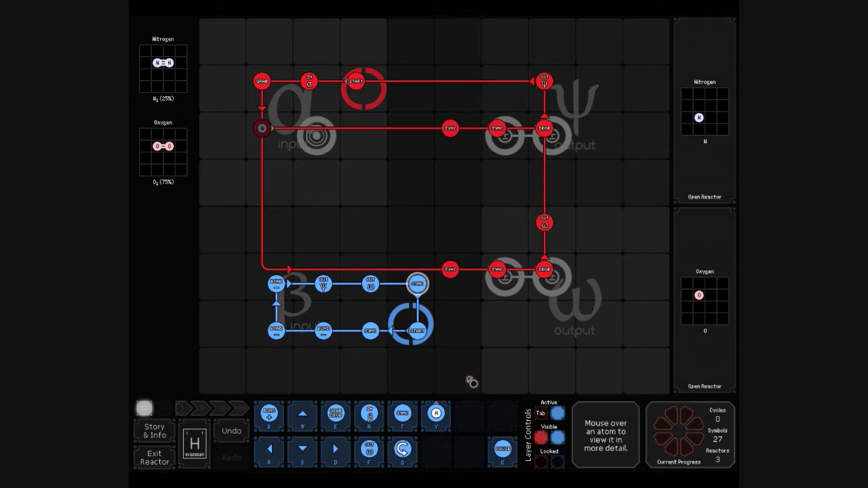
{"action": "mouse_move", "coordinate": [141, 328]}
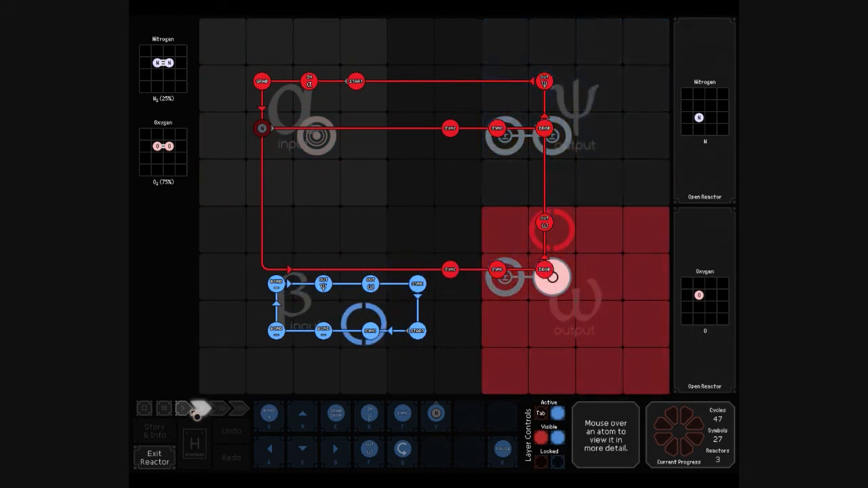
Enter the downstream reactor that receives the separated oxygen.
{"action": "left_click", "coordinate": [144, 406]}
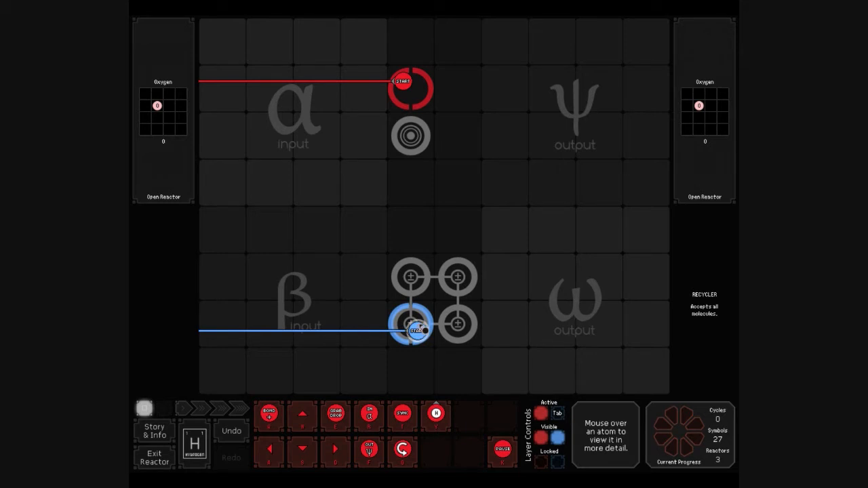
{"action": "mouse_move", "coordinate": [410, 276]}
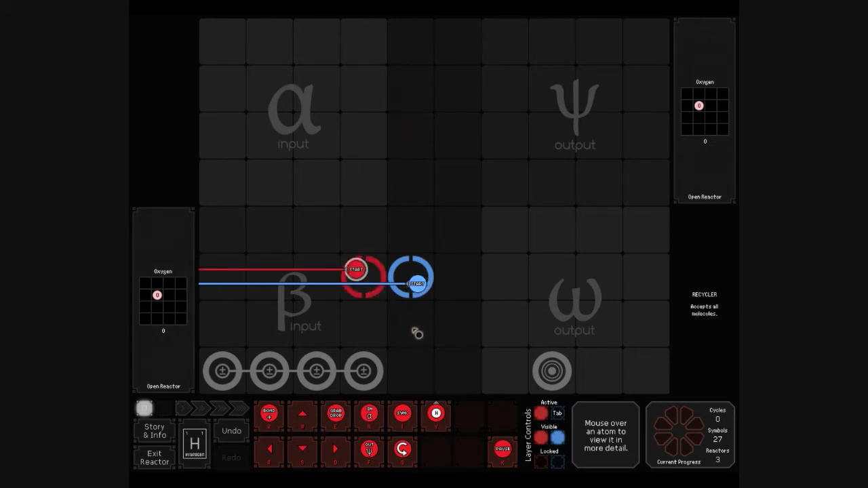
{"action": "mouse_move", "coordinate": [409, 392]}
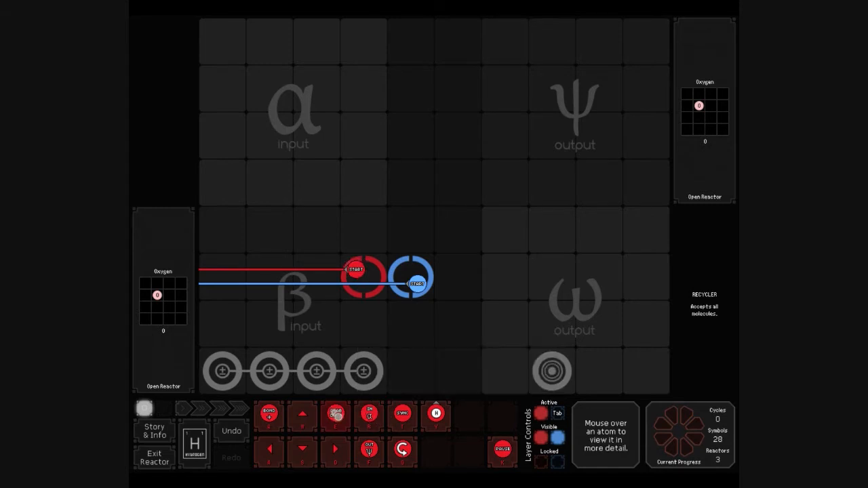
Add an instruction to the red waldo's path near the β input.
{"action": "right_click", "coordinate": [354, 268]}
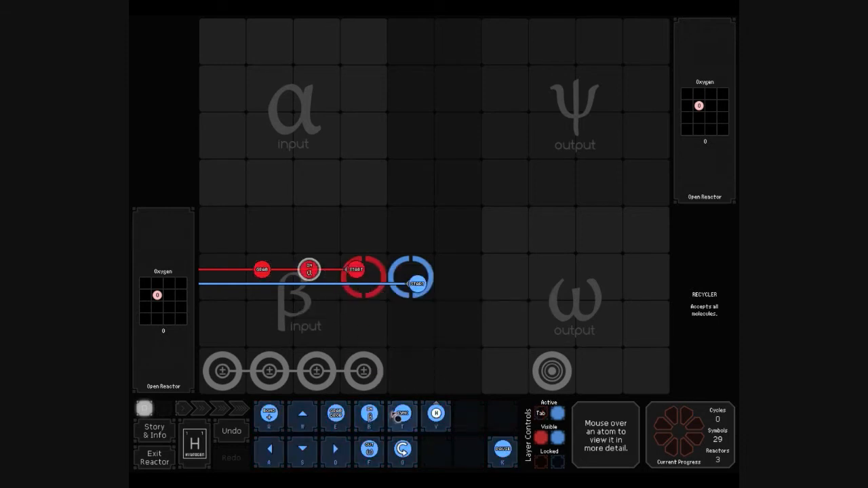
{"action": "mouse_move", "coordinate": [352, 391]}
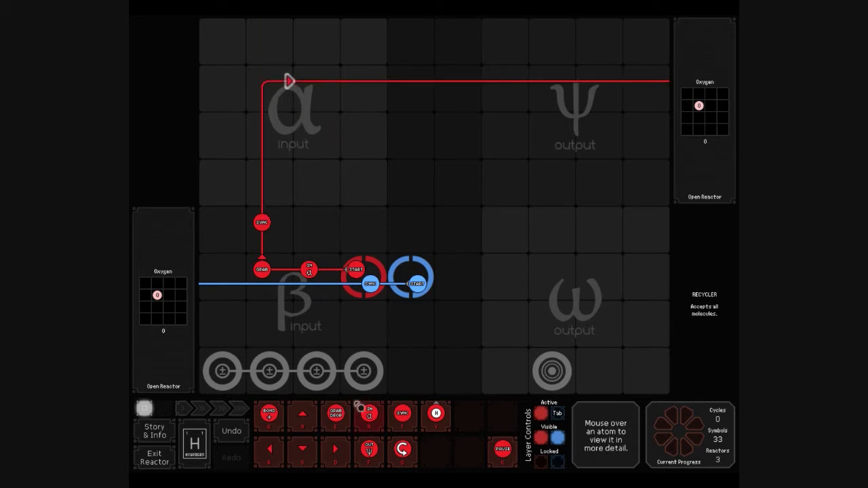
{"action": "mouse_move", "coordinate": [640, 266]}
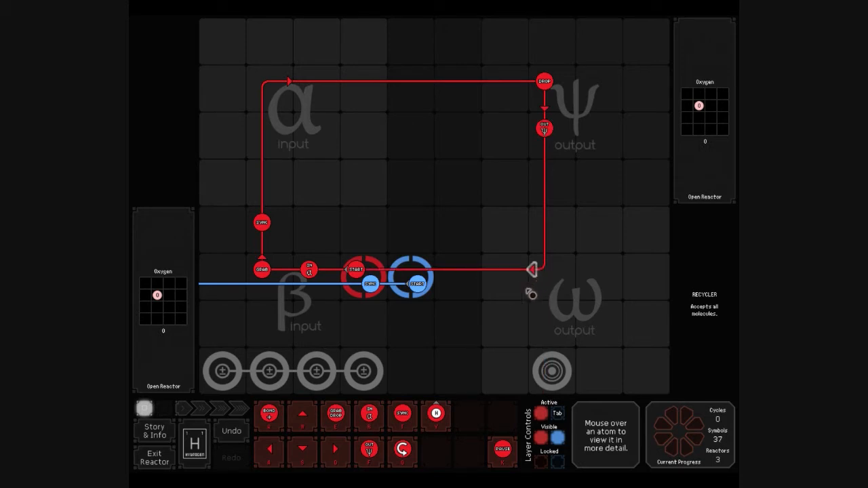
Close the red waldo's loop back to its start at the β input.
{"action": "left_click", "coordinate": [556, 412]}
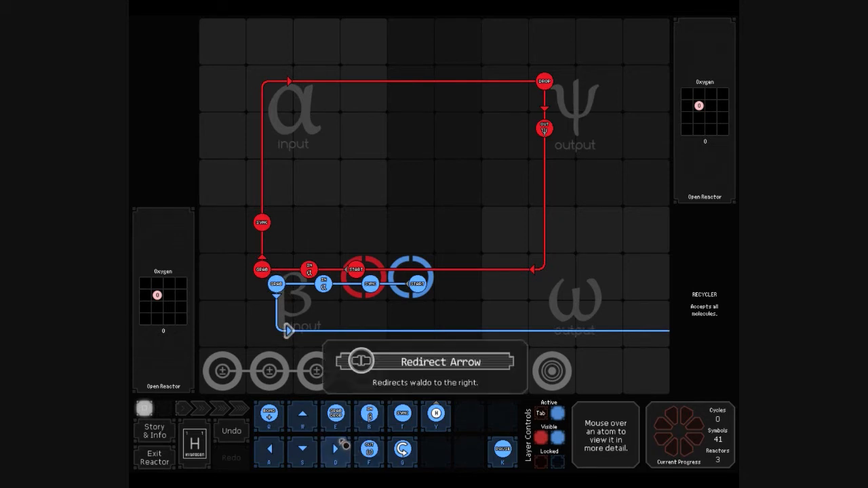
{"action": "mouse_move", "coordinate": [548, 192]}
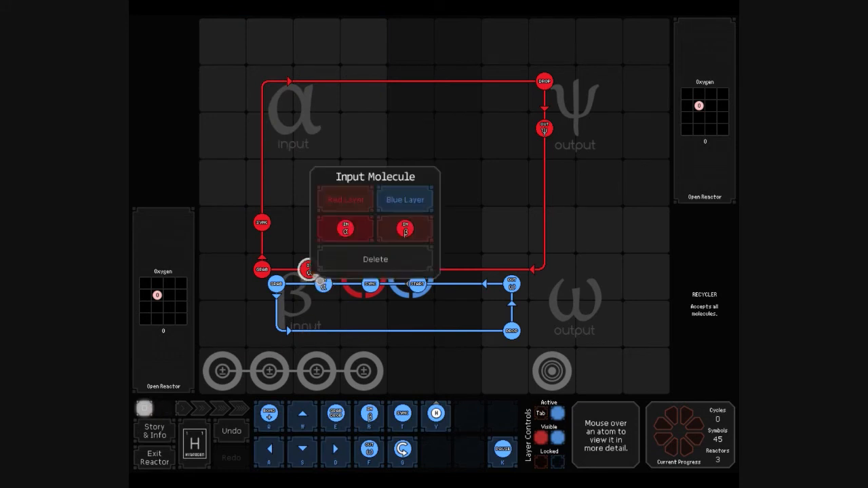
Set which waldo the β Input instruction affects.
{"action": "left_click", "coordinate": [404, 198]}
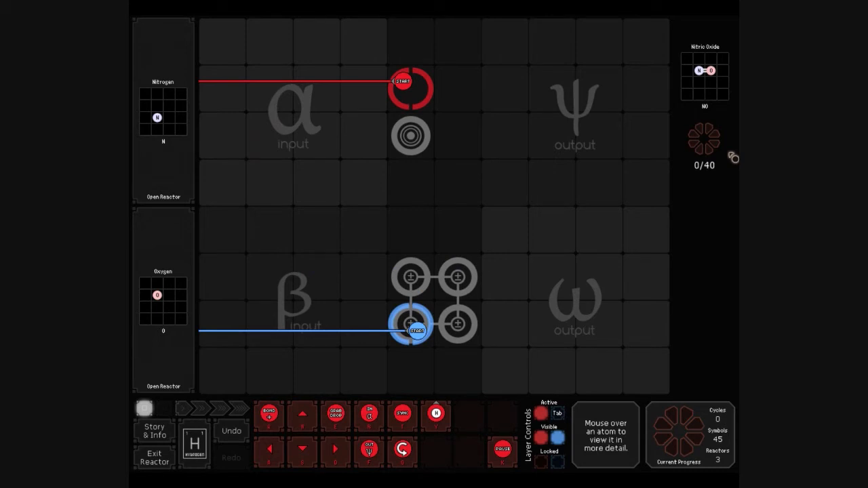
{"action": "mouse_move", "coordinate": [423, 215]}
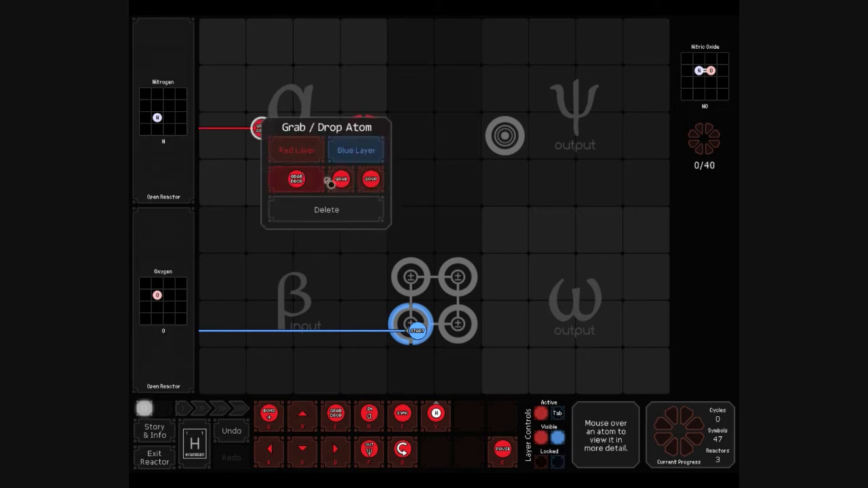
Make the red waldo grab the incoming nitrogen and move its start up a row.
{"action": "left_click", "coordinate": [340, 179]}
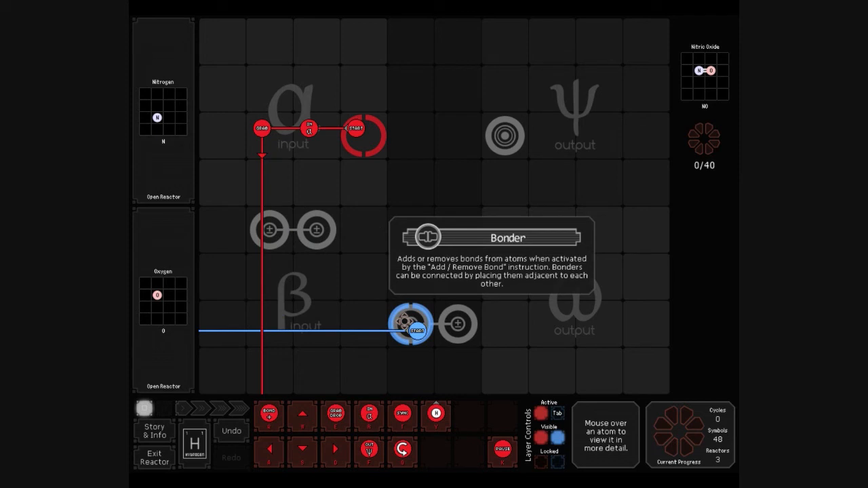
{"action": "mouse_move", "coordinate": [445, 310]}
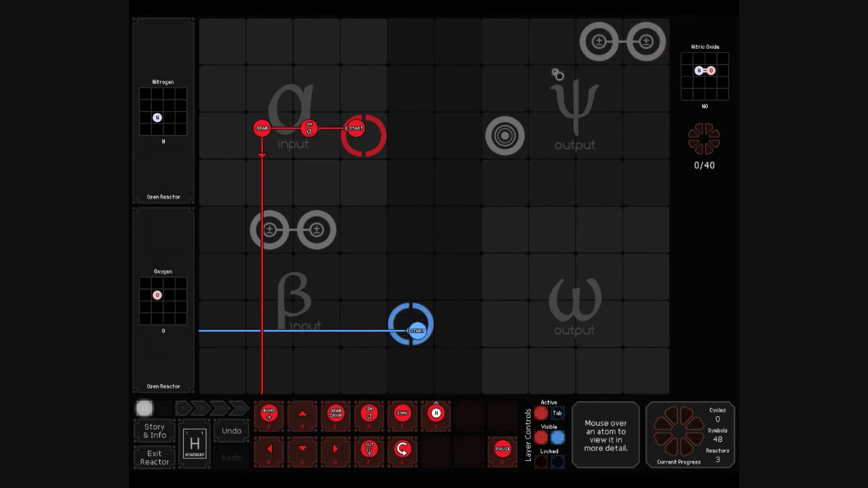
{"action": "mouse_move", "coordinate": [644, 371]}
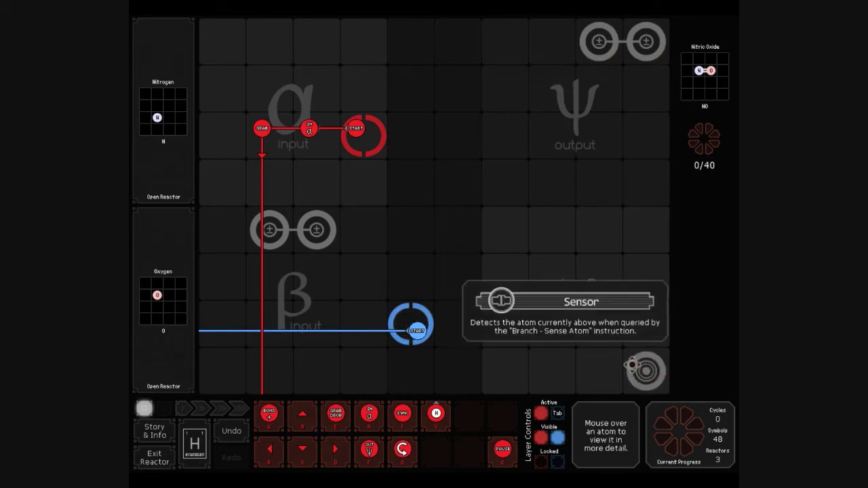
{"action": "mouse_move", "coordinate": [427, 399]}
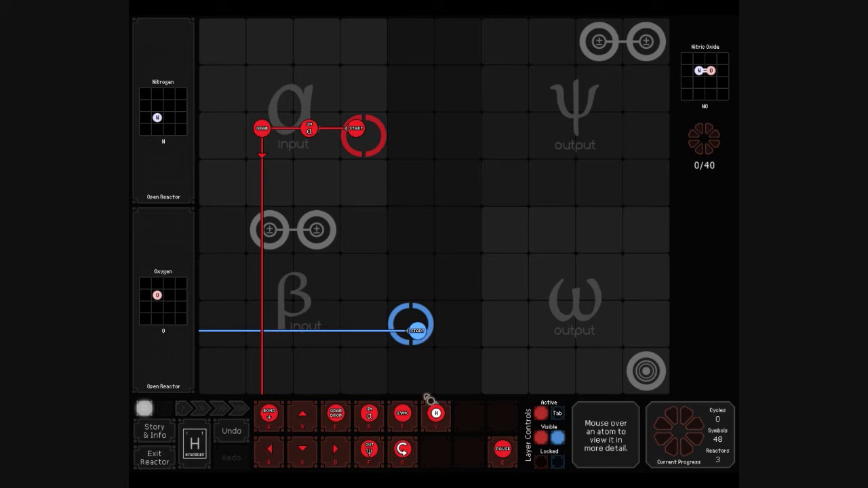
{"action": "mouse_move", "coordinate": [402, 414]}
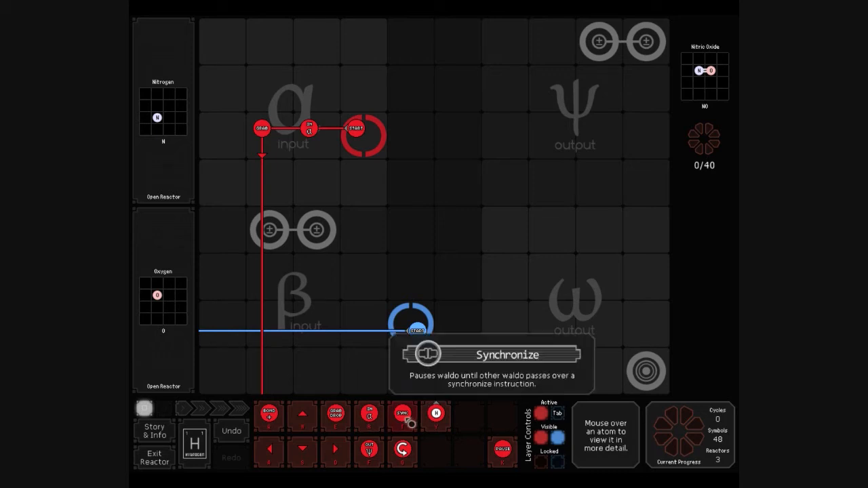
{"action": "left_click", "coordinate": [260, 175]}
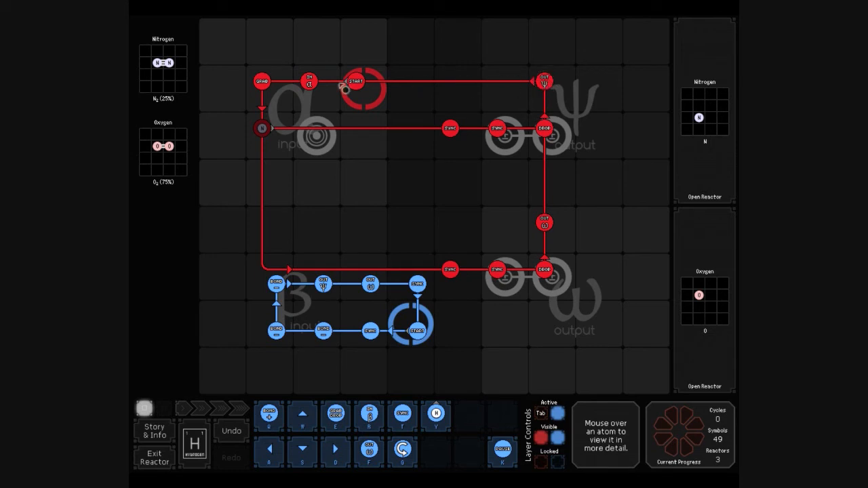
{"action": "left_click_drag", "start_coordinate": [309, 81], "coordinate": [260, 32]}
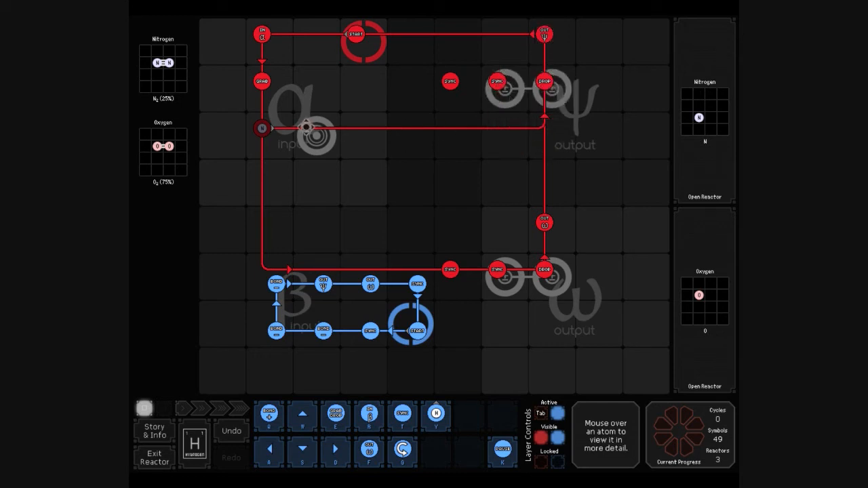
{"action": "mouse_move", "coordinate": [505, 144]}
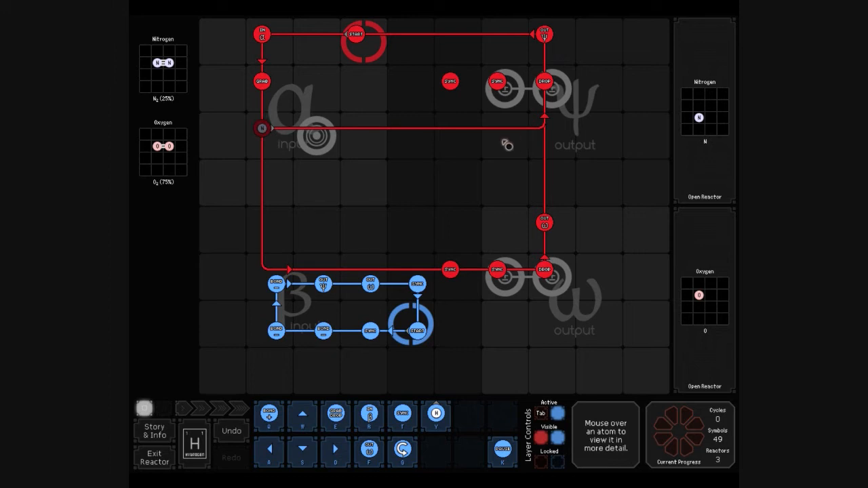
Edit the pipeline output note and put a nitrogen atom into its grid.
{"action": "left_click", "coordinate": [540, 412]}
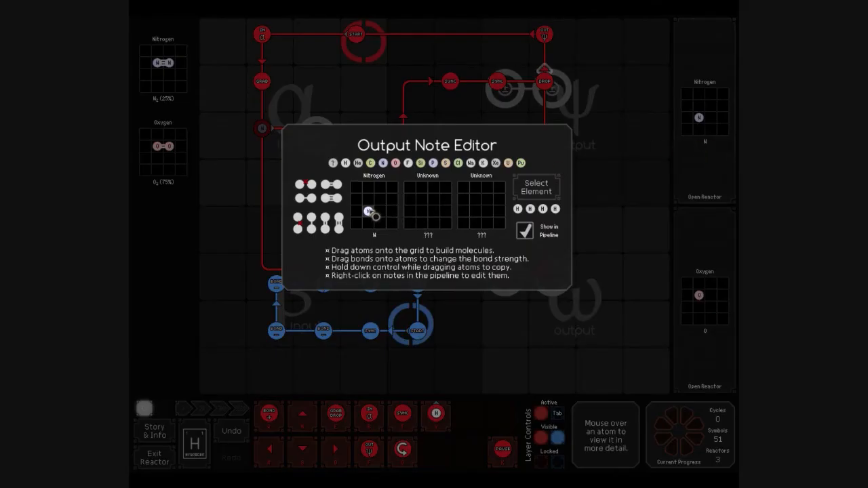
{"action": "left_click_drag", "start_coordinate": [368, 210], "coordinate": [445, 219]}
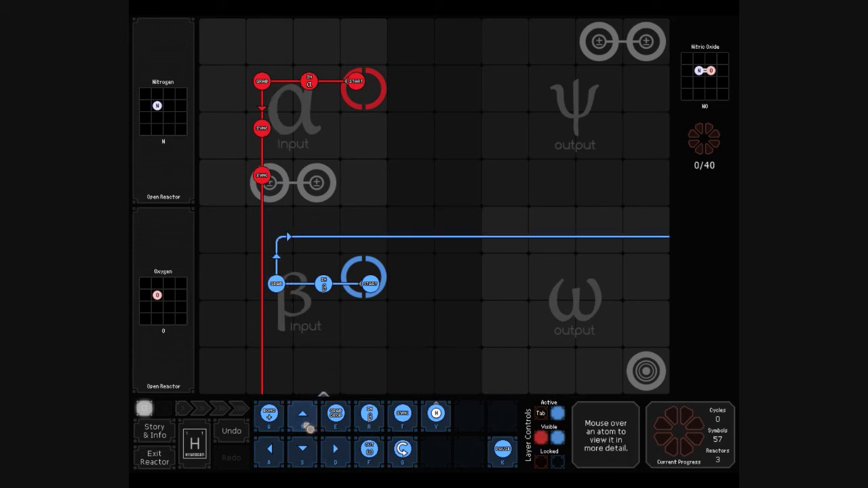
Route the blue waldo's path upward and place the remaining instruction in the nitrogen-oxygen reactor.
{"action": "left_click", "coordinate": [301, 414]}
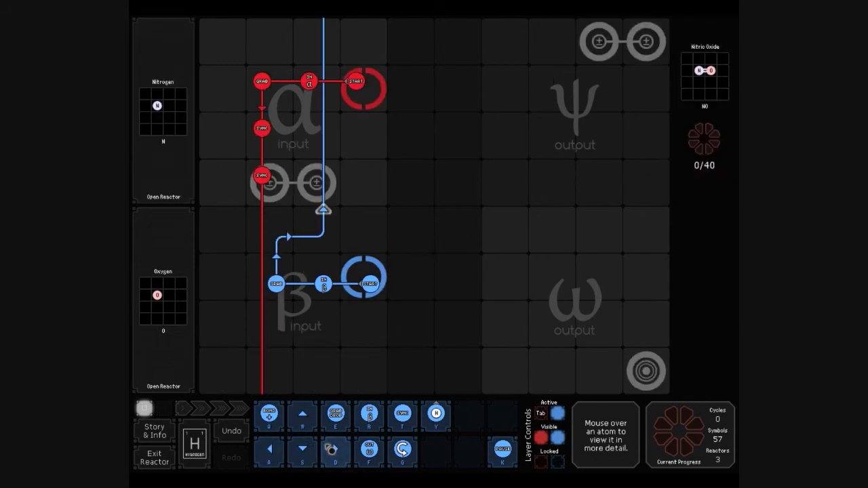
{"action": "mouse_move", "coordinate": [335, 450]}
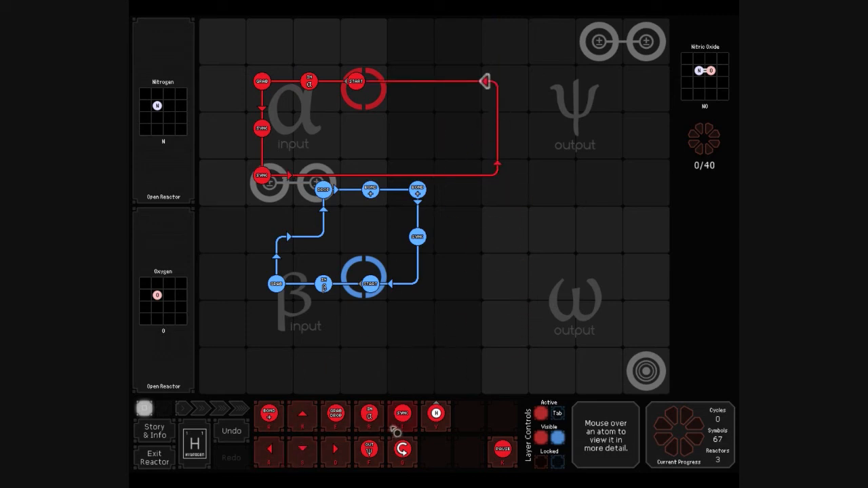
{"action": "left_click", "coordinate": [496, 177]}
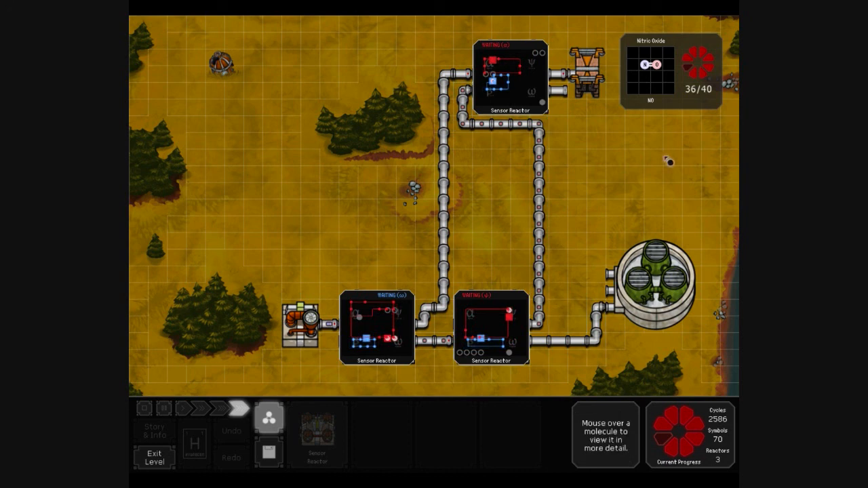
Start the three connected sensor reactors running from the factory view.
{"action": "left_click", "coordinate": [203, 407]}
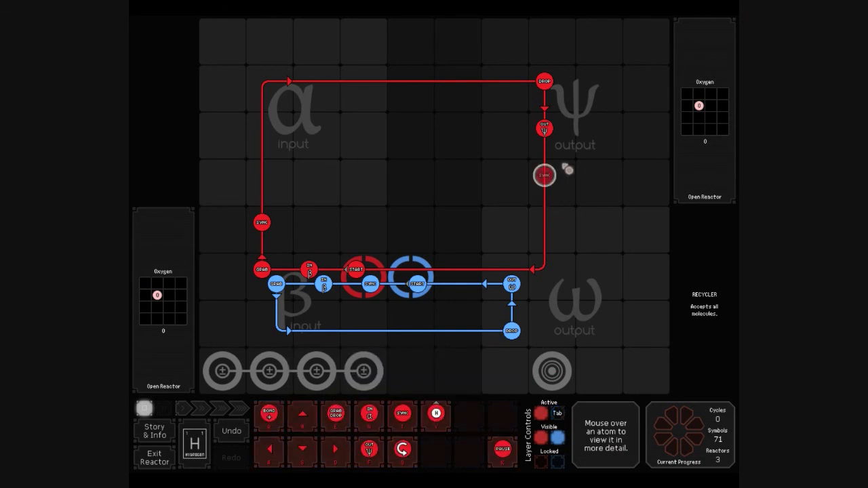
Remove the extra instruction in the oxygen reactor and select the blue waldo palette.
{"action": "left_click", "coordinate": [548, 414]}
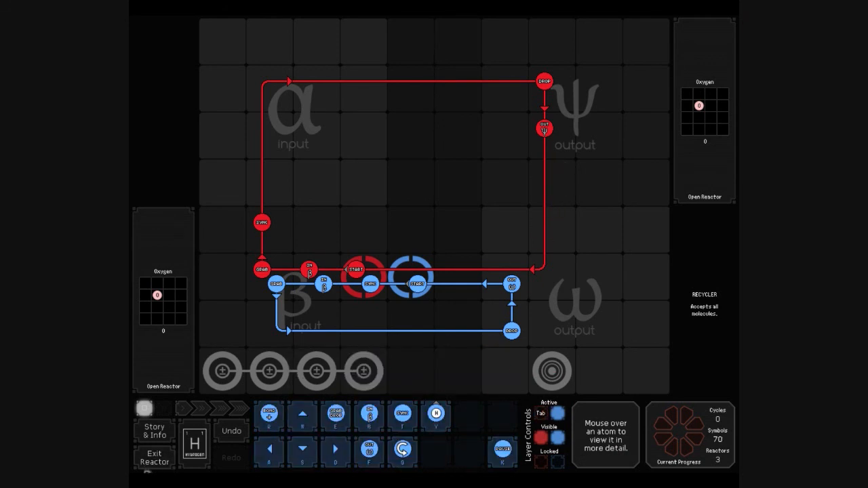
{"action": "left_click", "coordinate": [155, 457]}
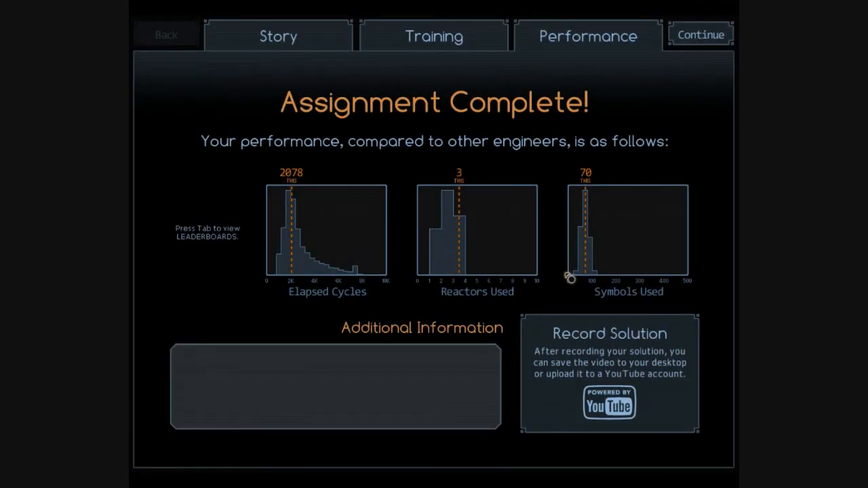
{"action": "mouse_move", "coordinate": [454, 255]}
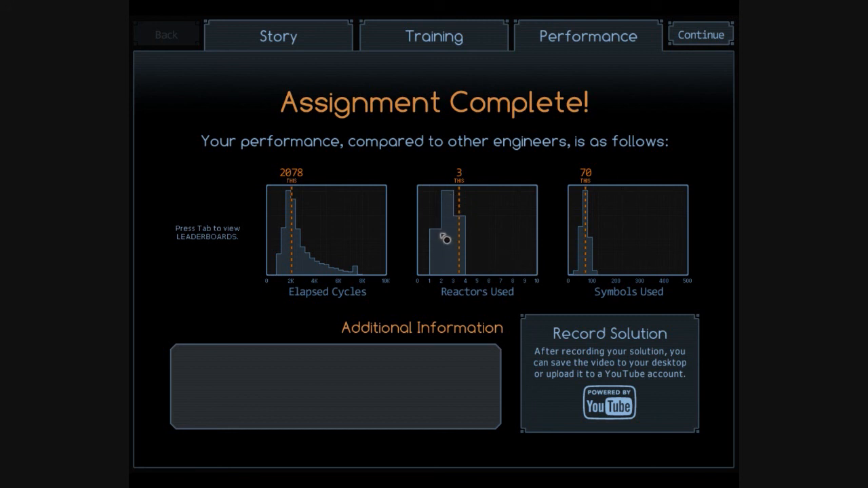
{"action": "mouse_move", "coordinate": [518, 312]}
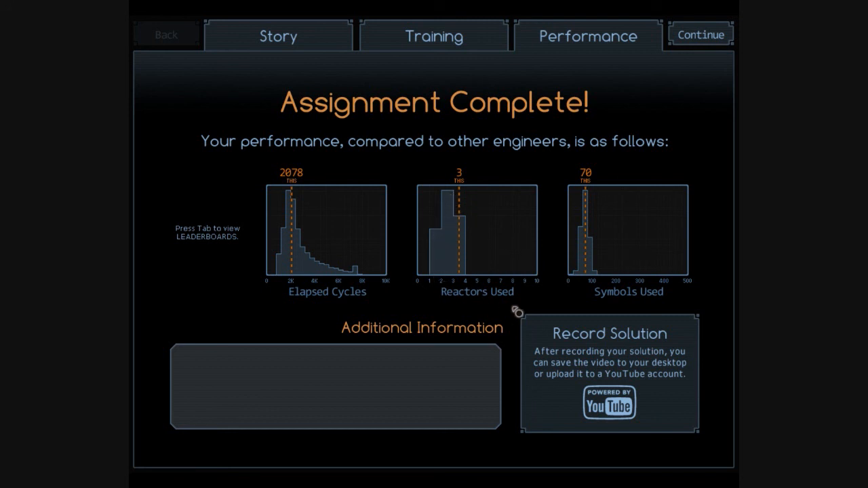
{"action": "mouse_move", "coordinate": [586, 250]}
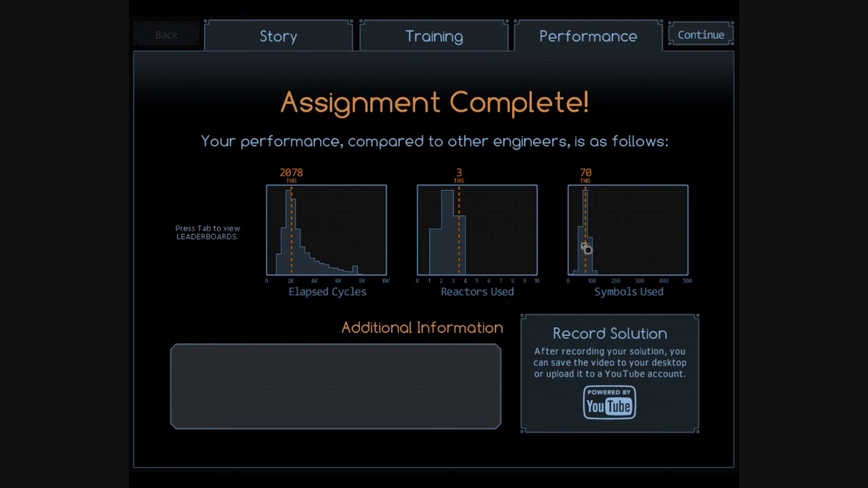
{"action": "mouse_move", "coordinate": [323, 283]}
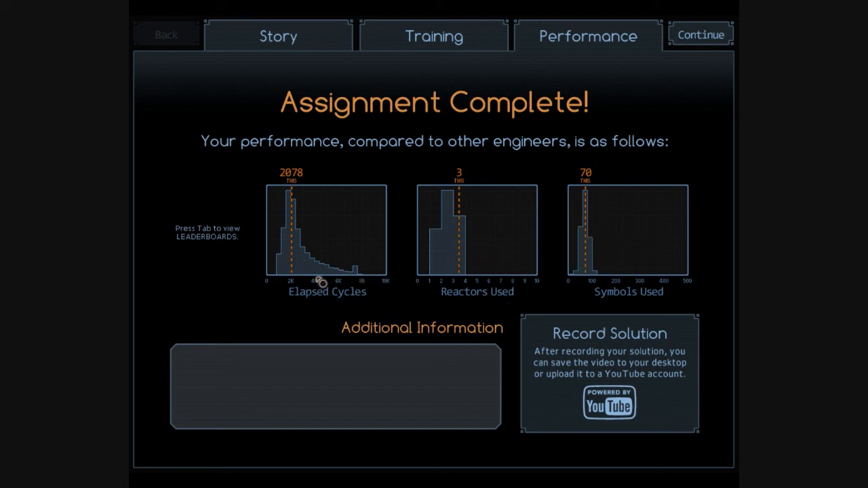
{"action": "mouse_move", "coordinate": [372, 293]}
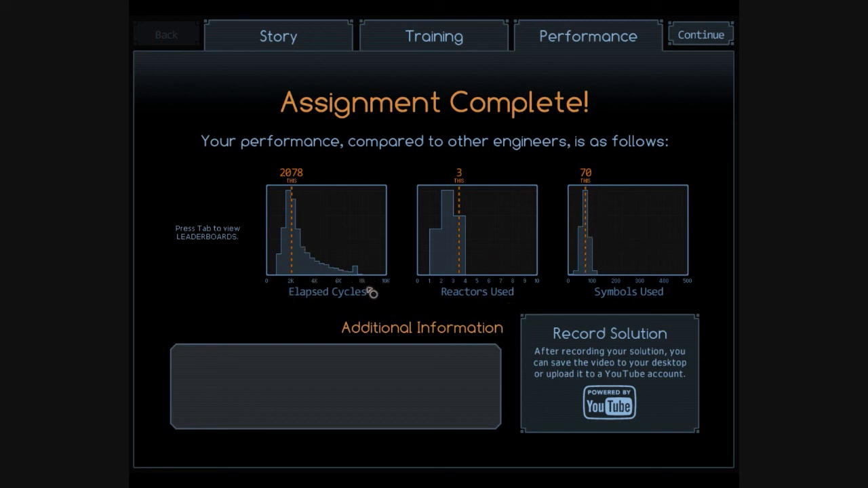
{"action": "mouse_move", "coordinate": [361, 274]}
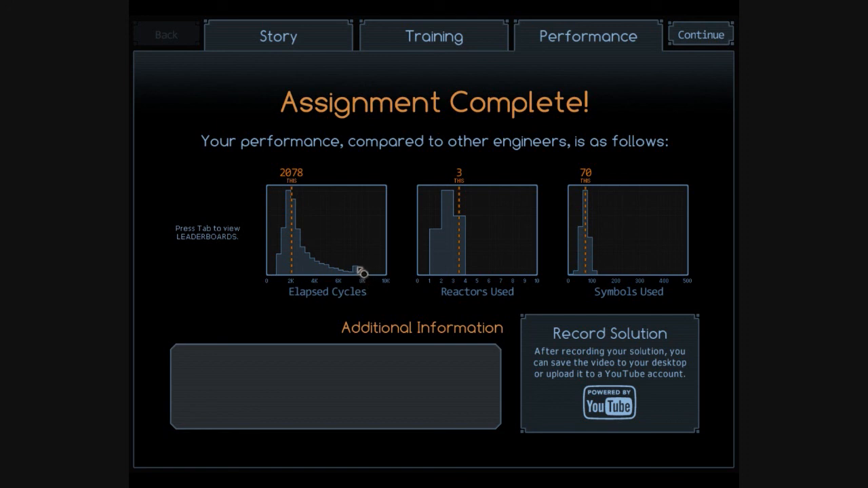
{"action": "mouse_move", "coordinate": [388, 301]}
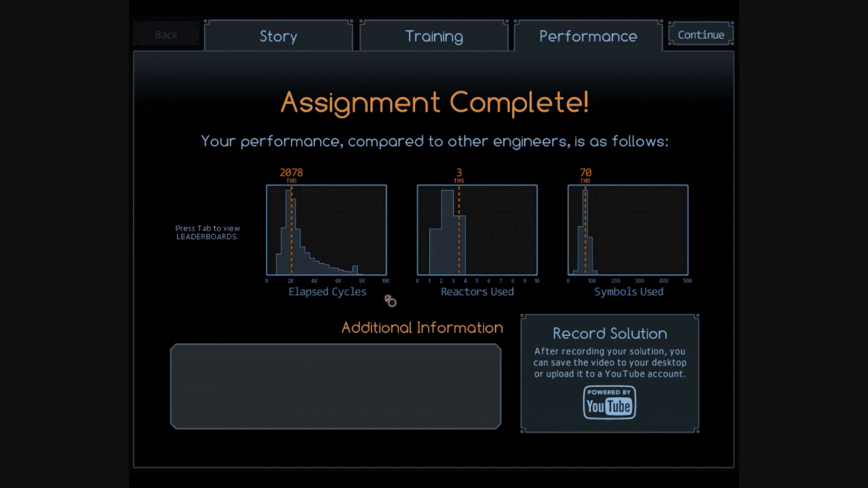
{"action": "mouse_move", "coordinate": [439, 287]}
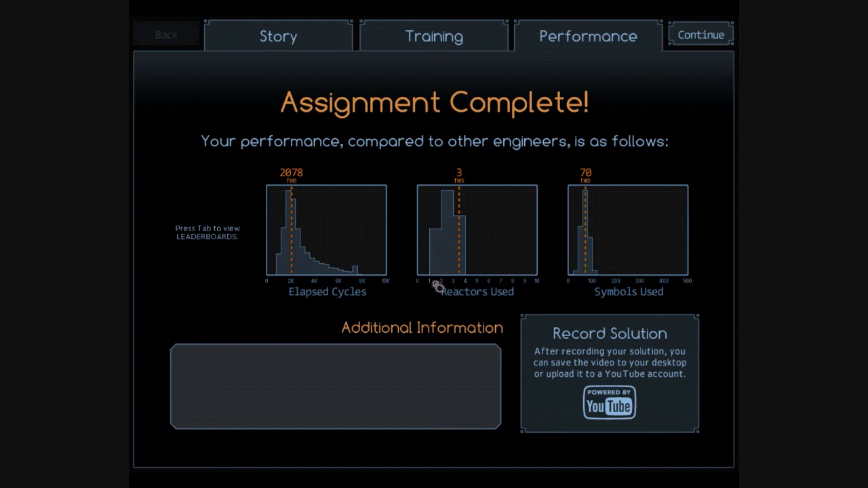
{"action": "mouse_move", "coordinate": [413, 274]}
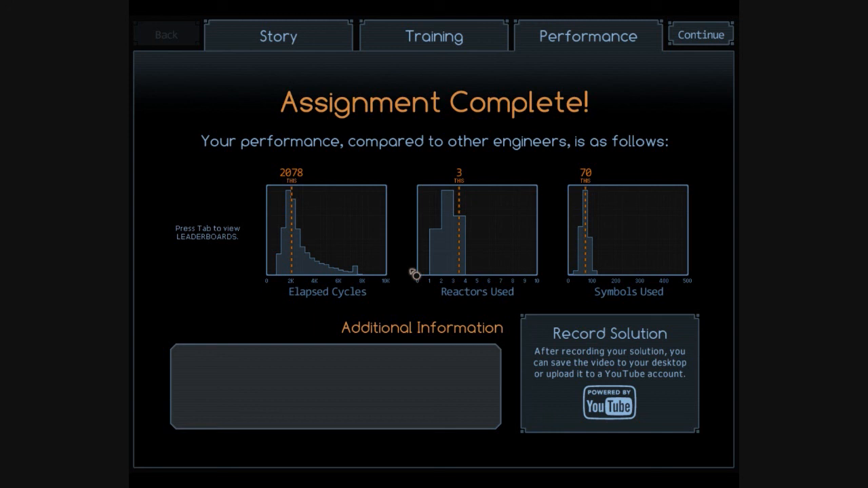
{"action": "mouse_move", "coordinate": [673, 166]}
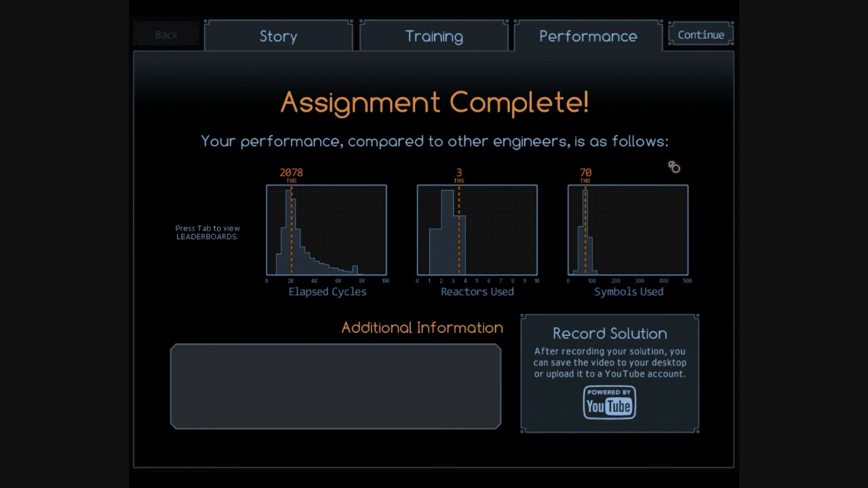
{"action": "mouse_move", "coordinate": [446, 248]}
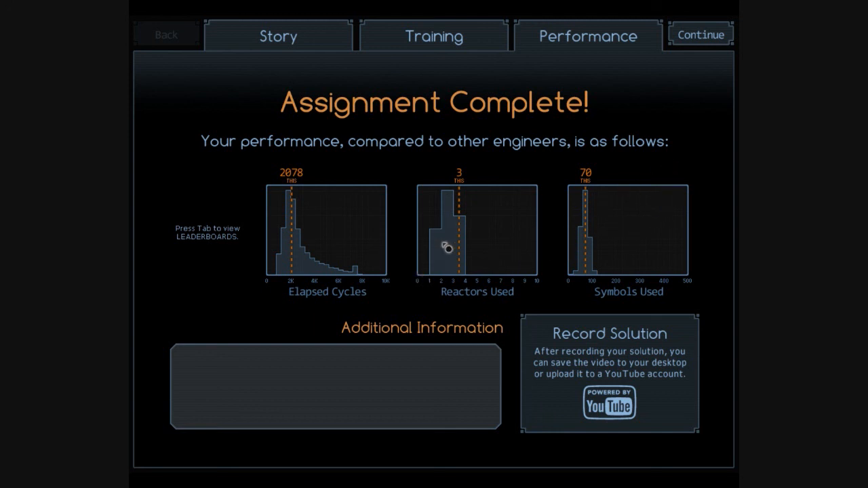
{"action": "mouse_move", "coordinate": [653, 182]}
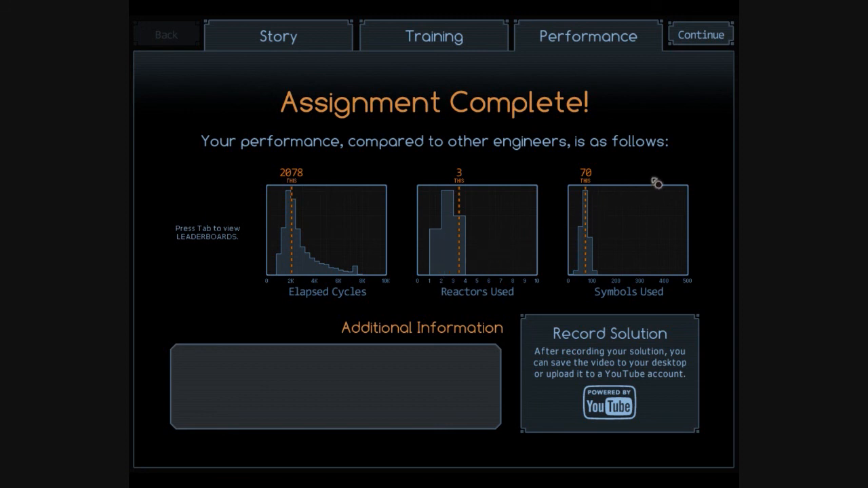
{"action": "mouse_move", "coordinate": [686, 83]}
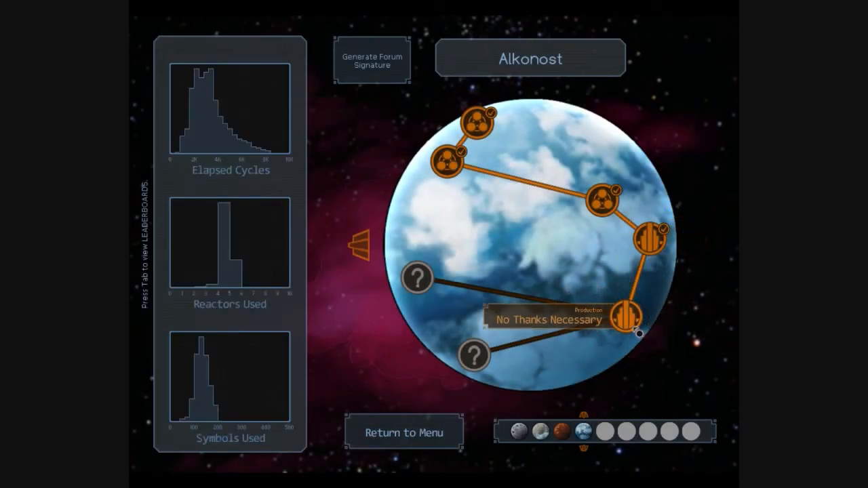
Select the No Thanks Necessary node on the planet map to read its story.
{"action": "left_click", "coordinate": [631, 317]}
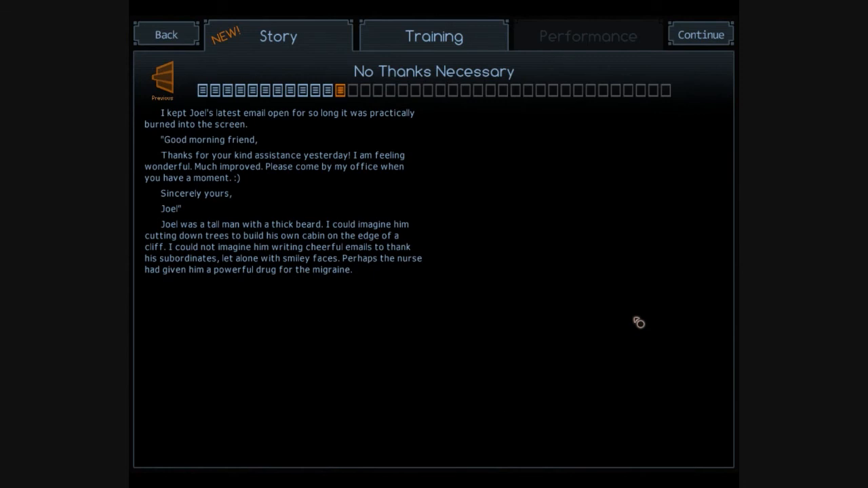
{"action": "mouse_move", "coordinate": [648, 262]}
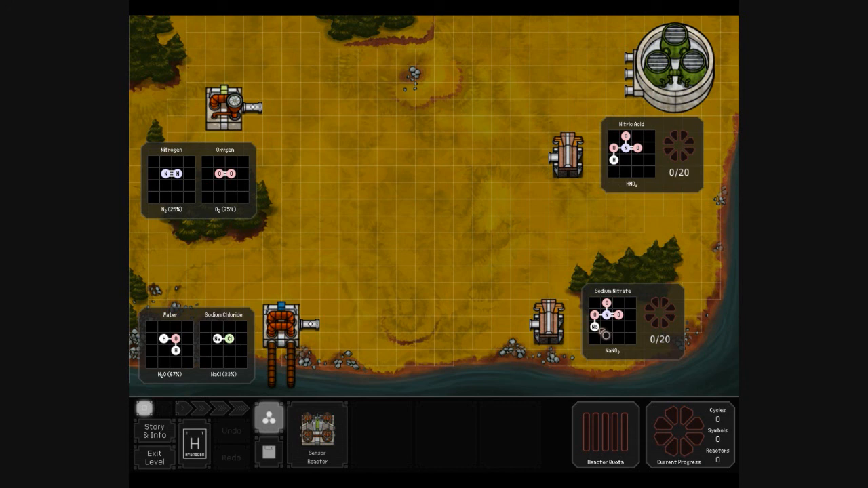
{"action": "mouse_move", "coordinate": [151, 137]}
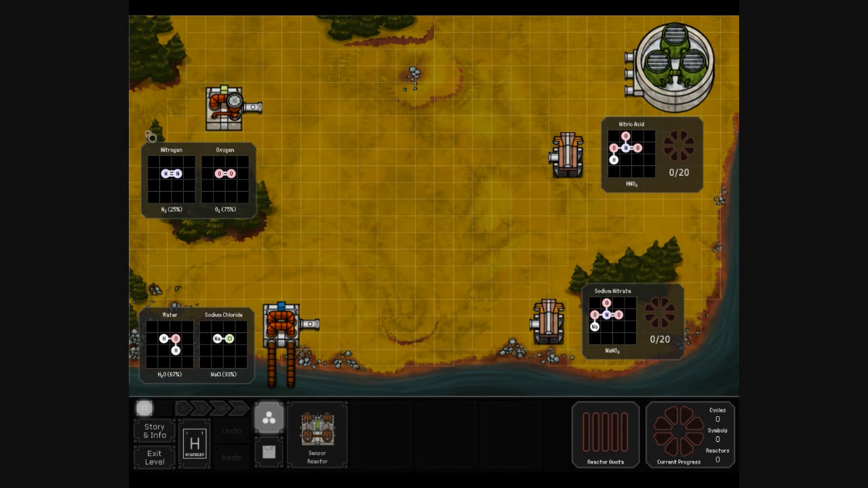